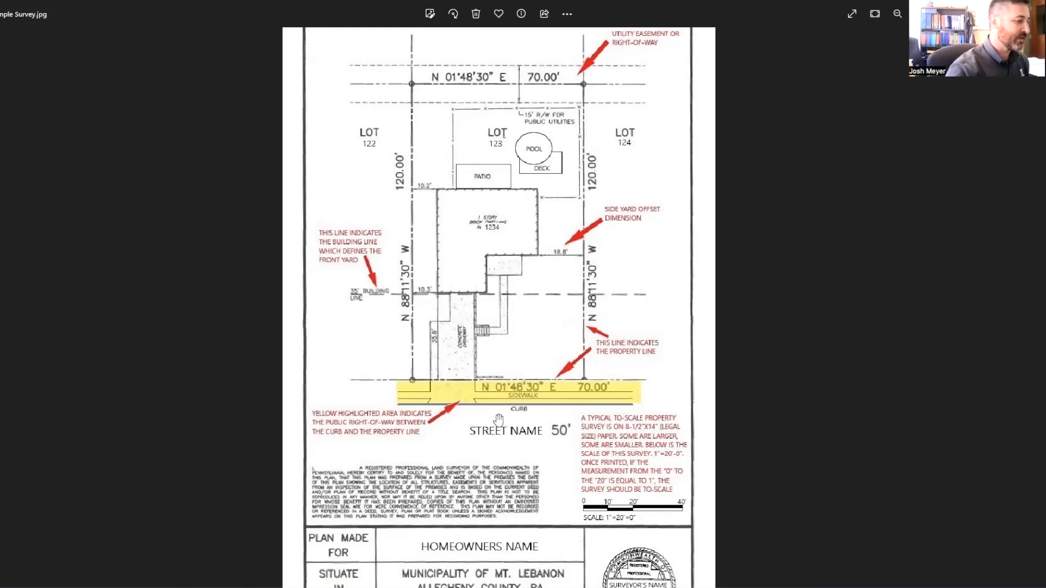
pyautogui.moveTo(546, 454)
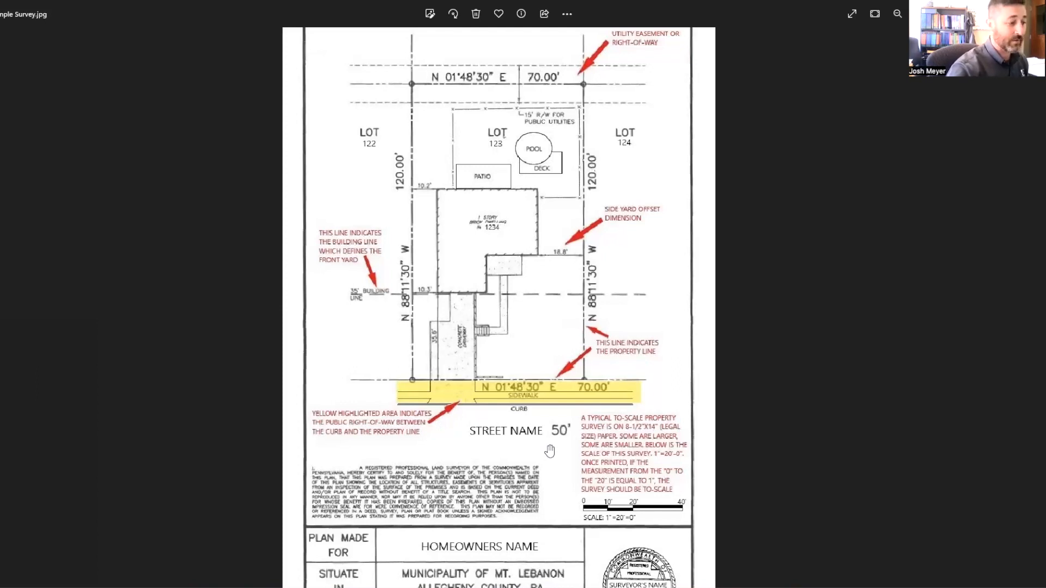
pyautogui.moveTo(560, 447)
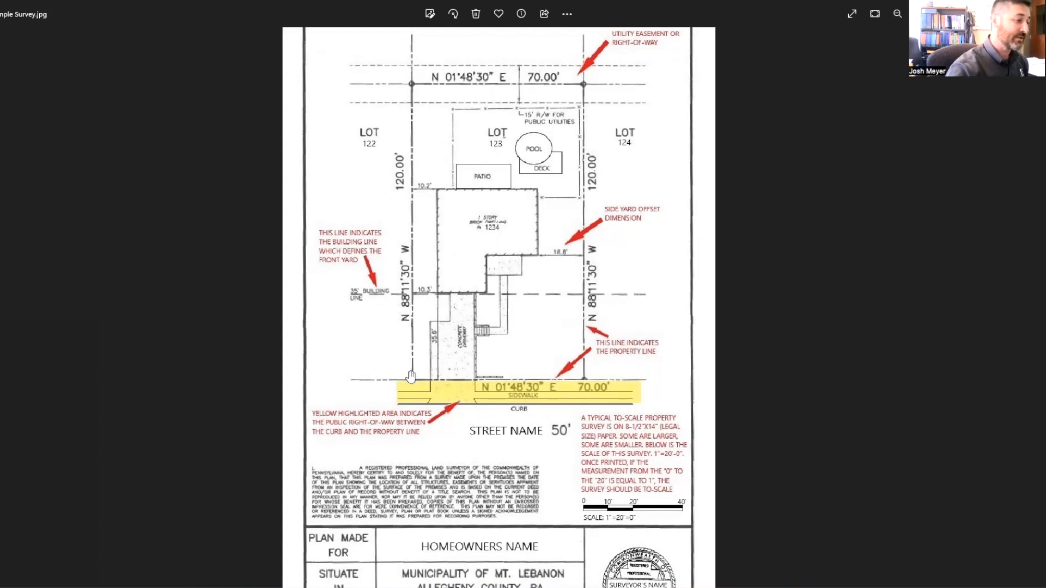
pyautogui.moveTo(421, 98)
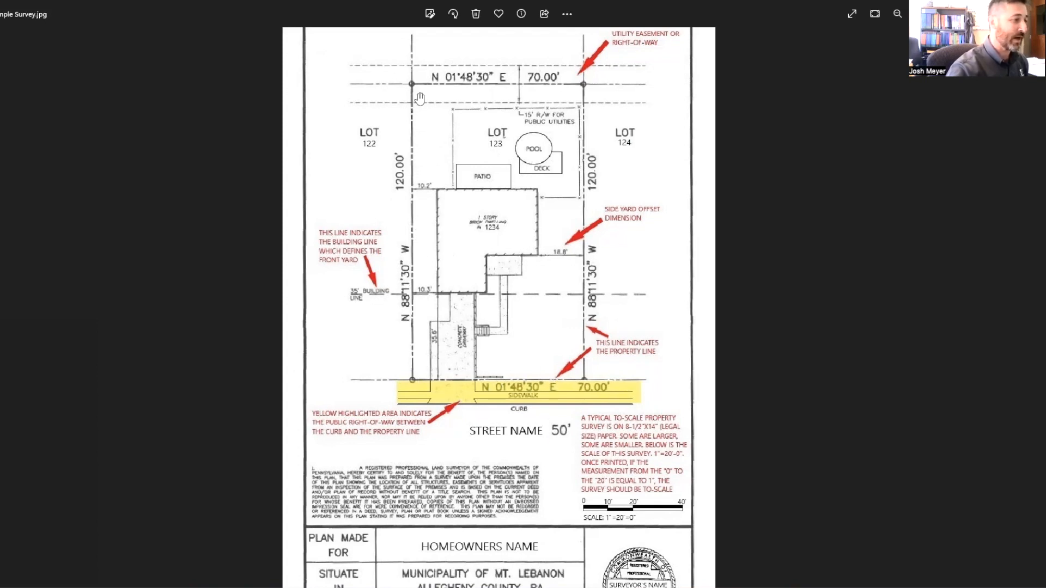
pyautogui.moveTo(582, 305)
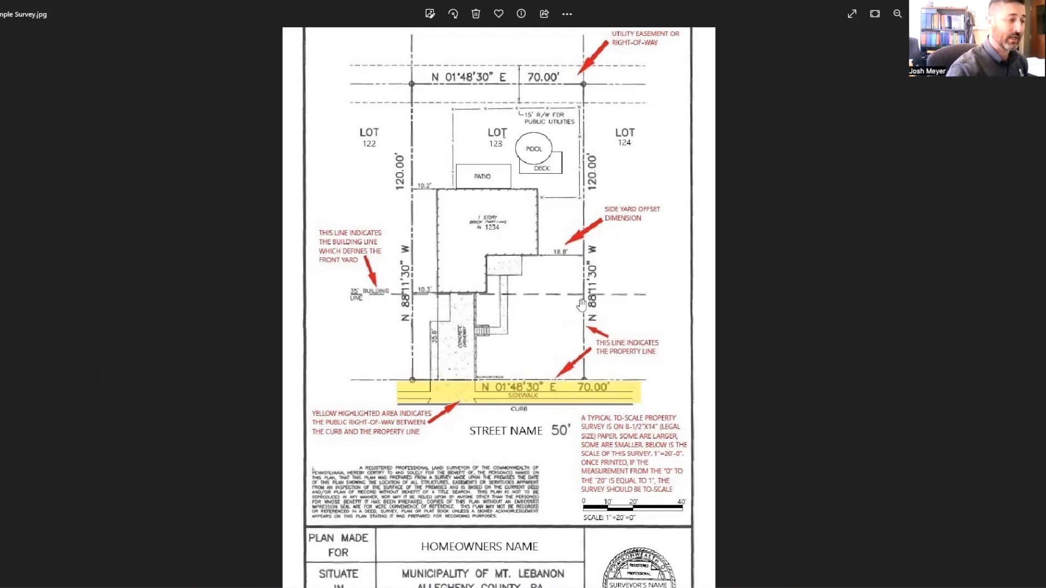
pyautogui.moveTo(590, 371)
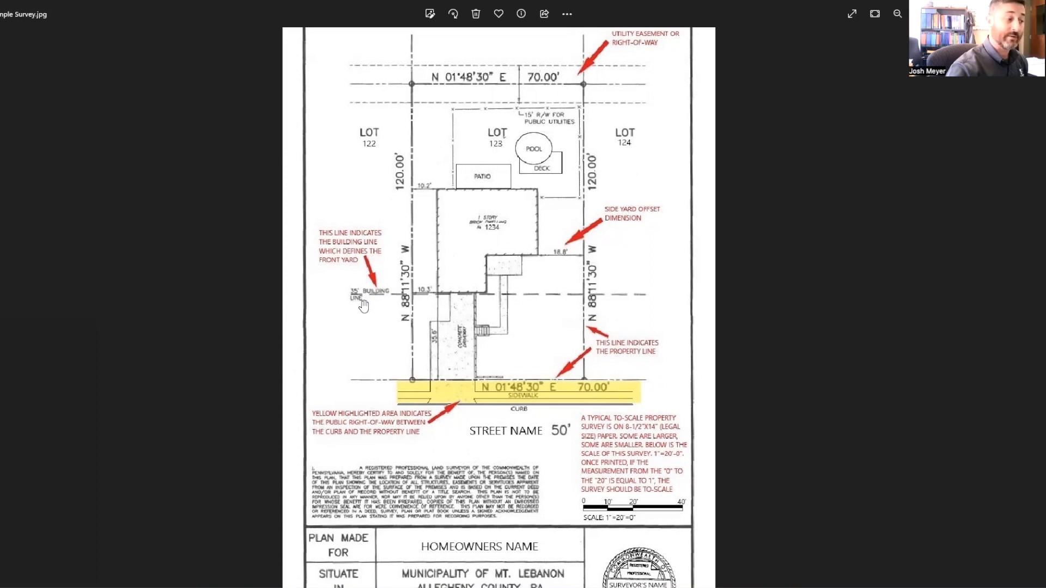
pyautogui.moveTo(342, 275)
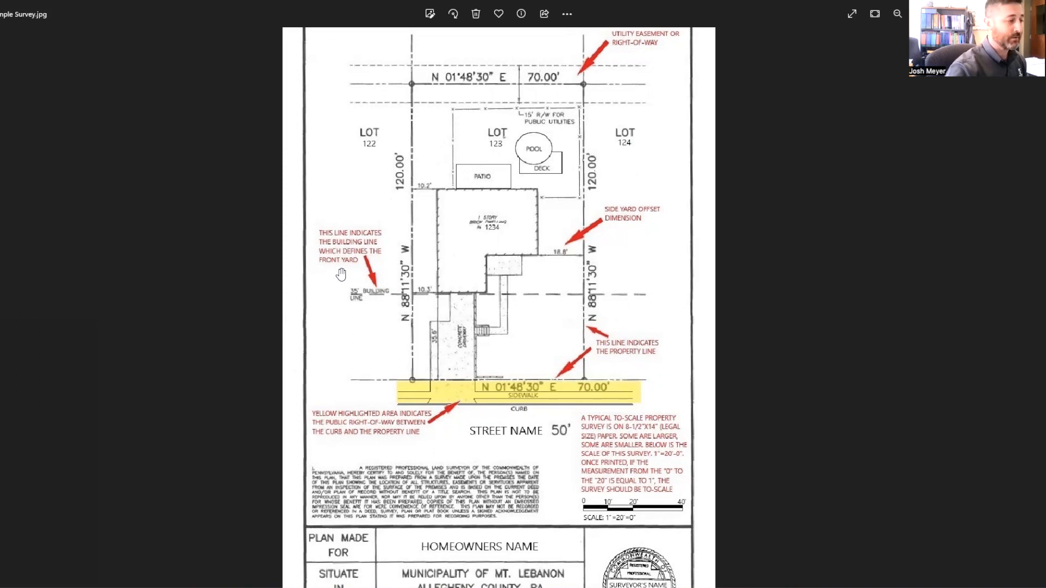
pyautogui.moveTo(345, 296)
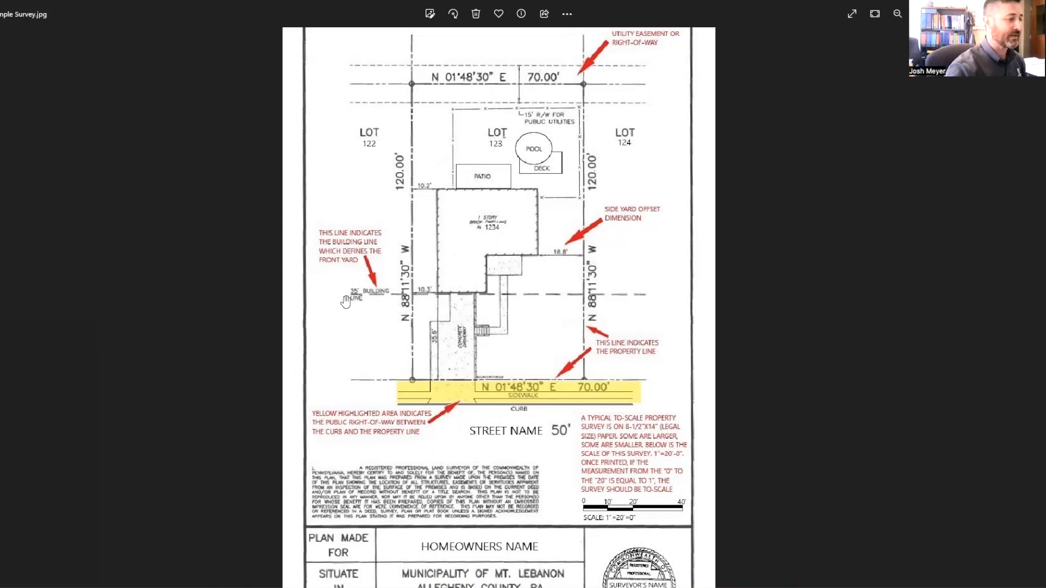
pyautogui.moveTo(382, 285)
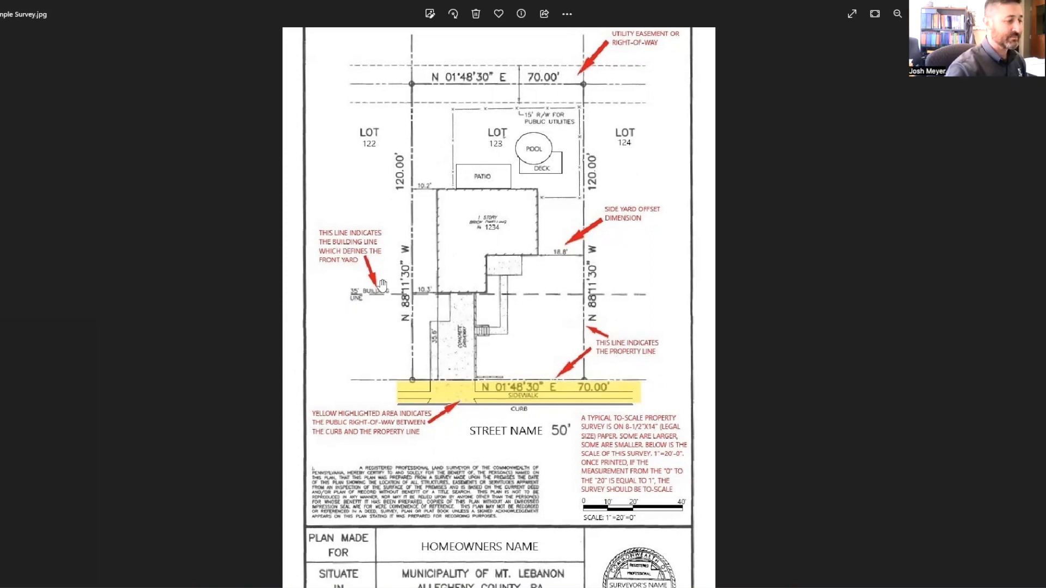
pyautogui.moveTo(635, 320)
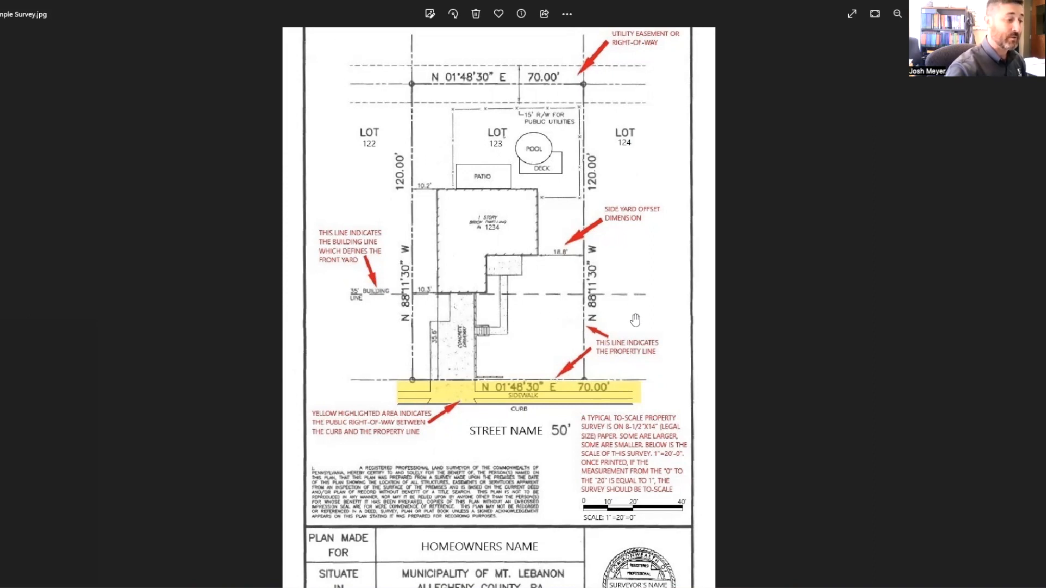
pyautogui.moveTo(664, 286)
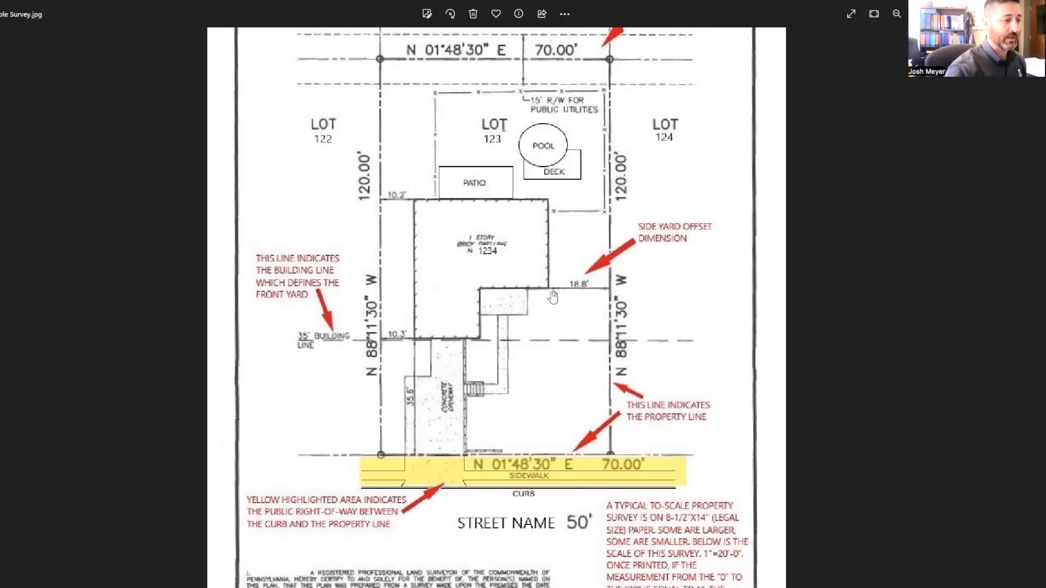
pyautogui.moveTo(576, 298)
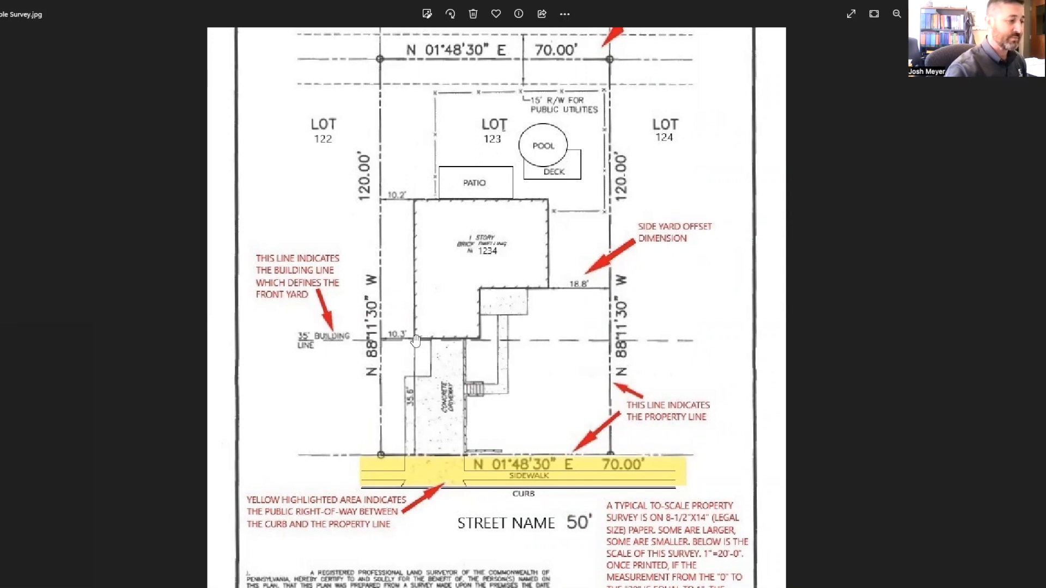
pyautogui.moveTo(424, 281)
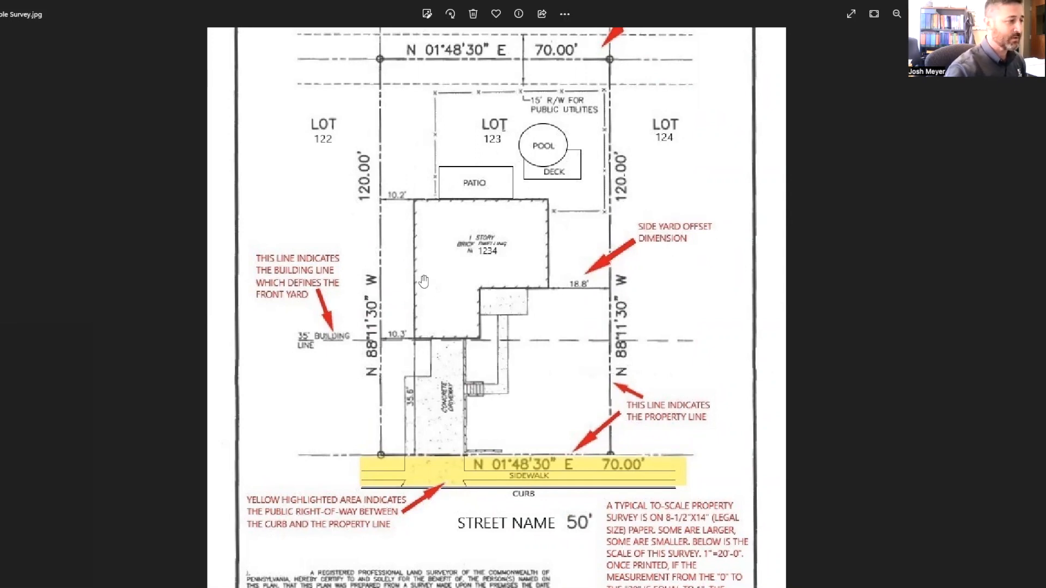
pyautogui.moveTo(424, 207)
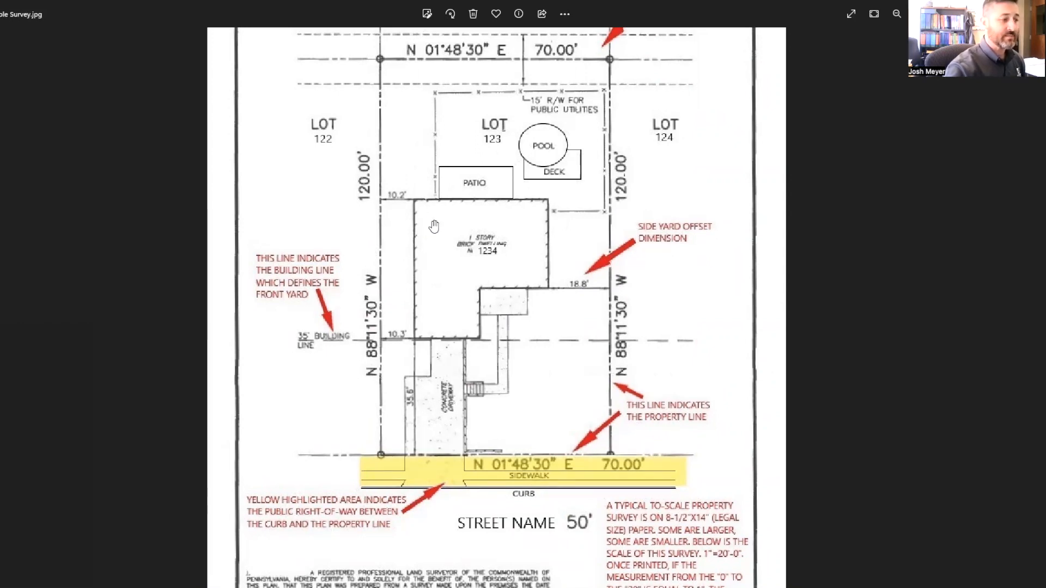
pyautogui.moveTo(437, 251)
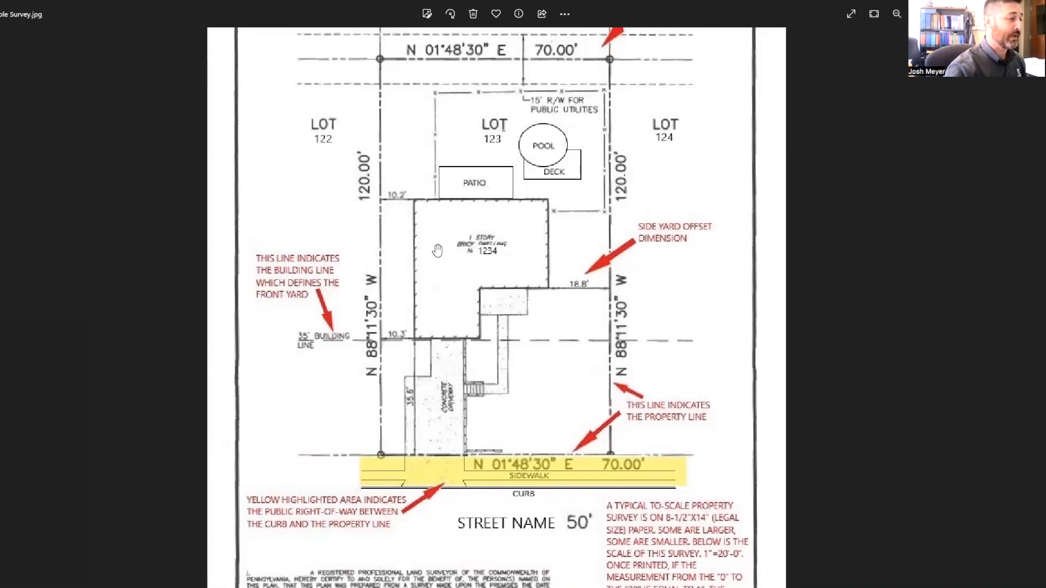
pyautogui.moveTo(436, 255)
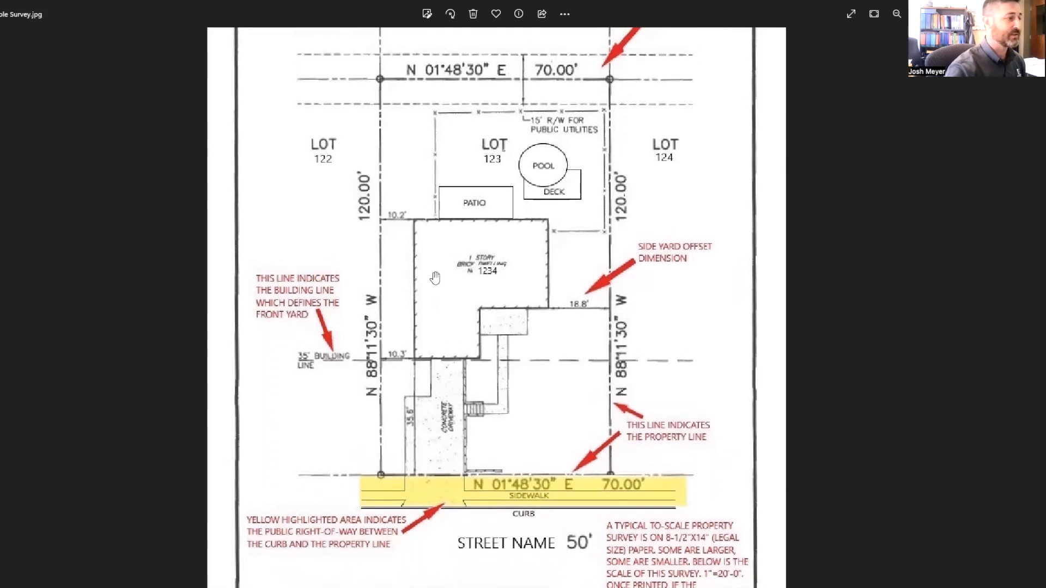
pyautogui.moveTo(440, 276)
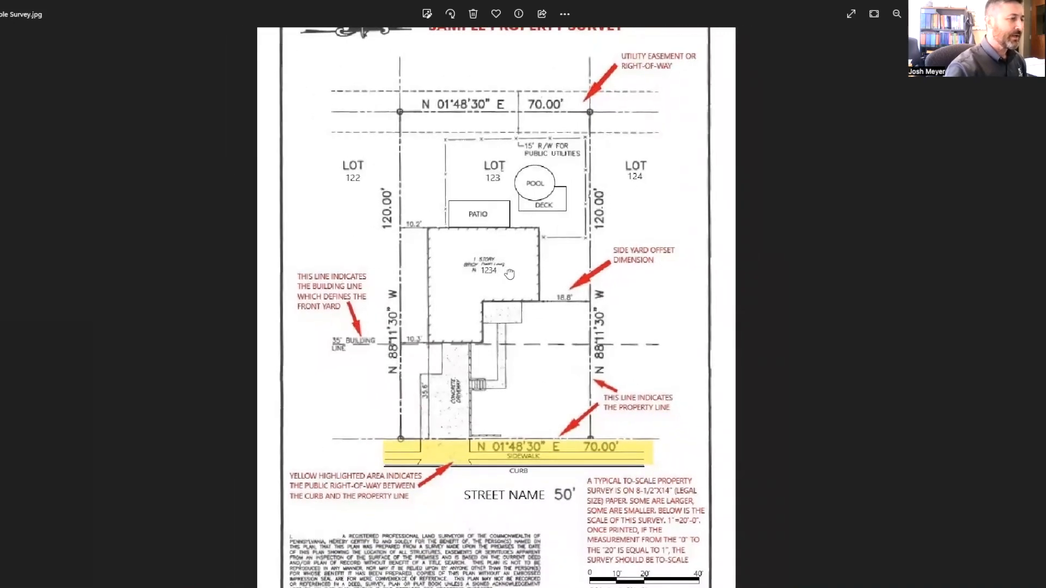
pyautogui.scroll(-3)
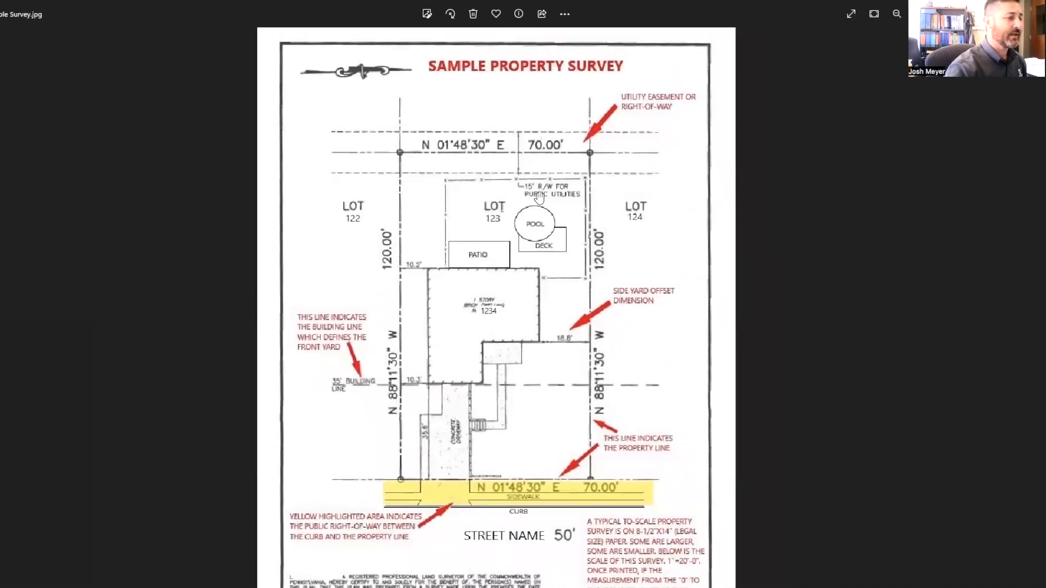
pyautogui.moveTo(509, 174)
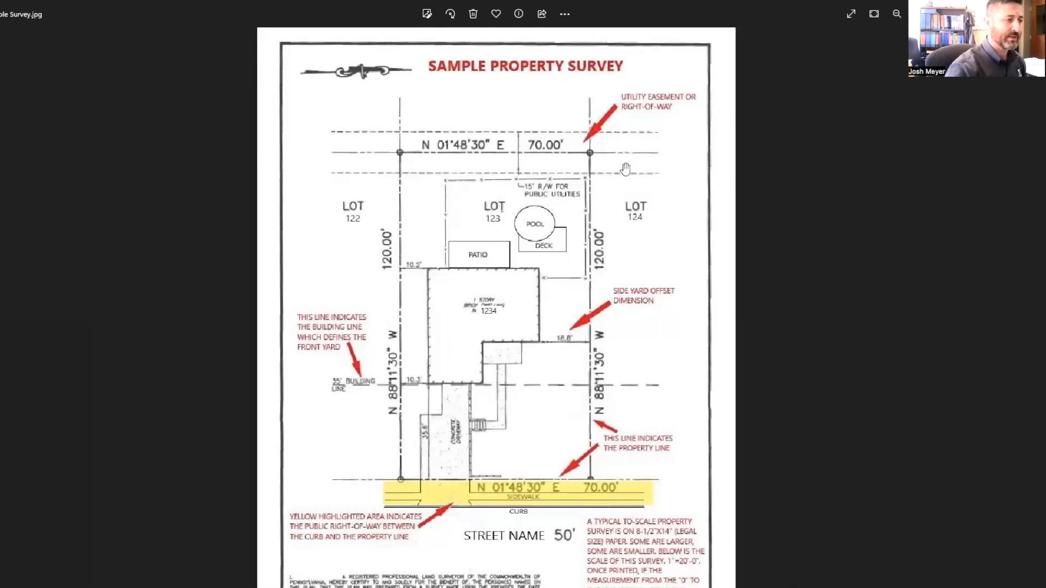
pyautogui.moveTo(635, 194)
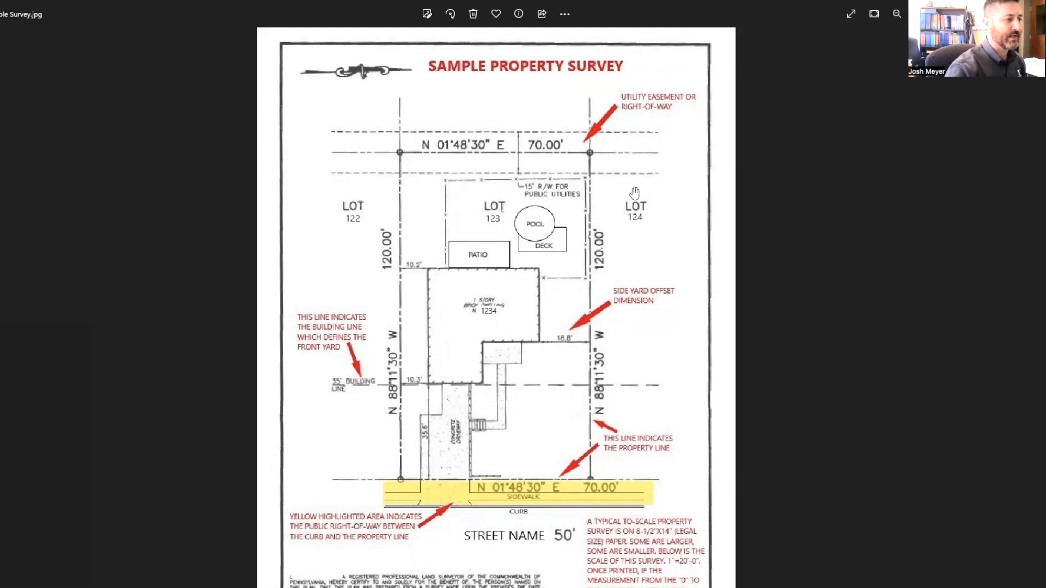